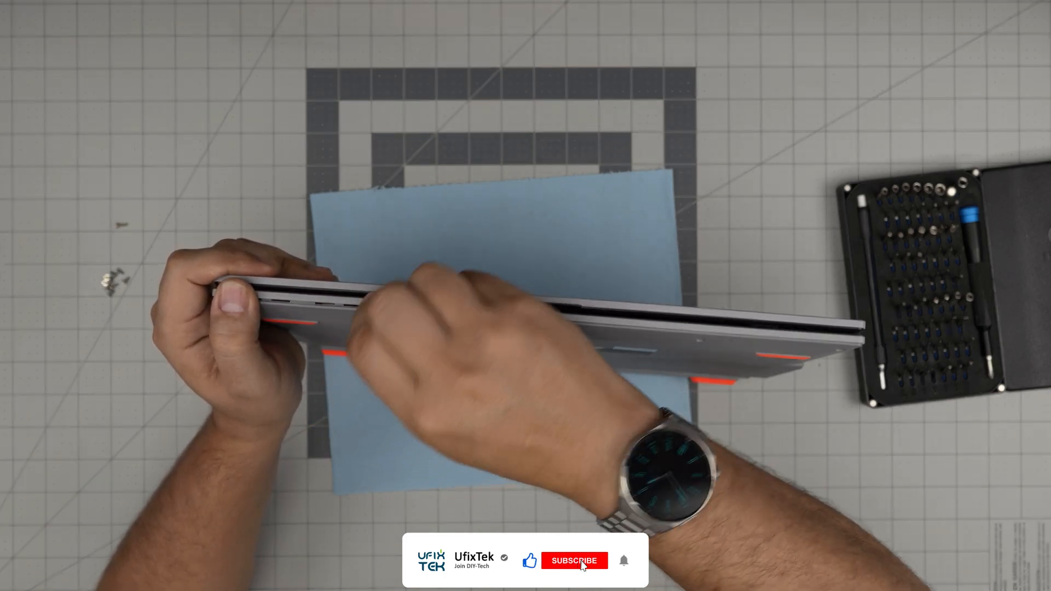
pyautogui.click(574, 561)
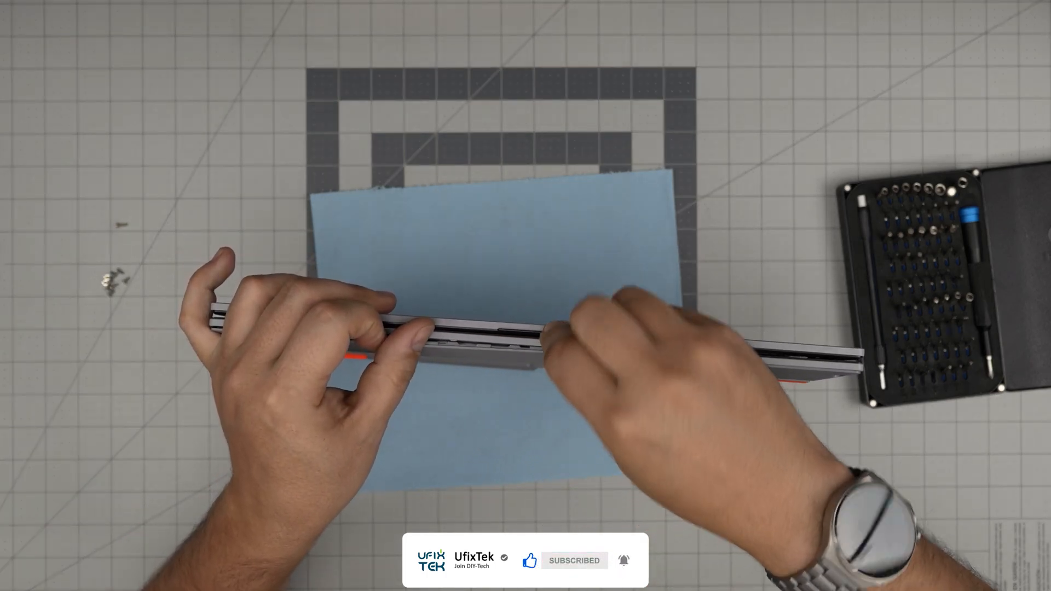